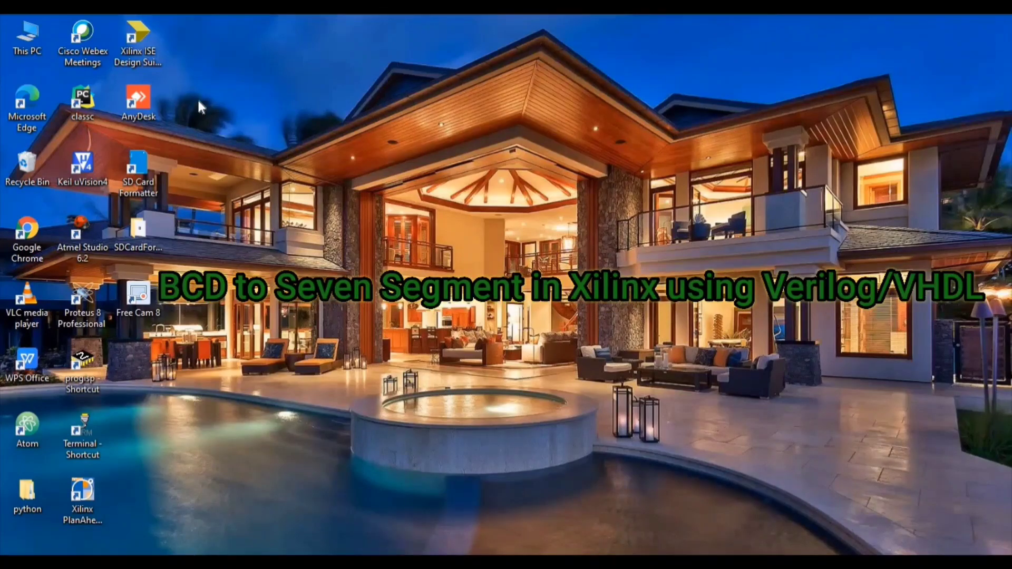
- Launch Xilinx ISE Design Suite from its desktop shortcut
{"action": "left_click", "coordinate": [137, 33]}
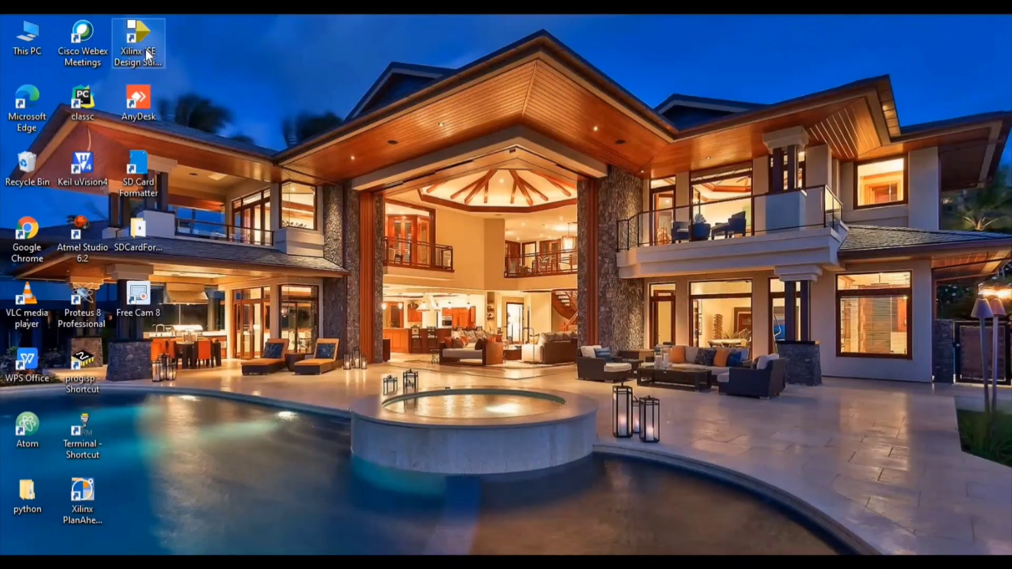
{"action": "double_click", "coordinate": [138, 34]}
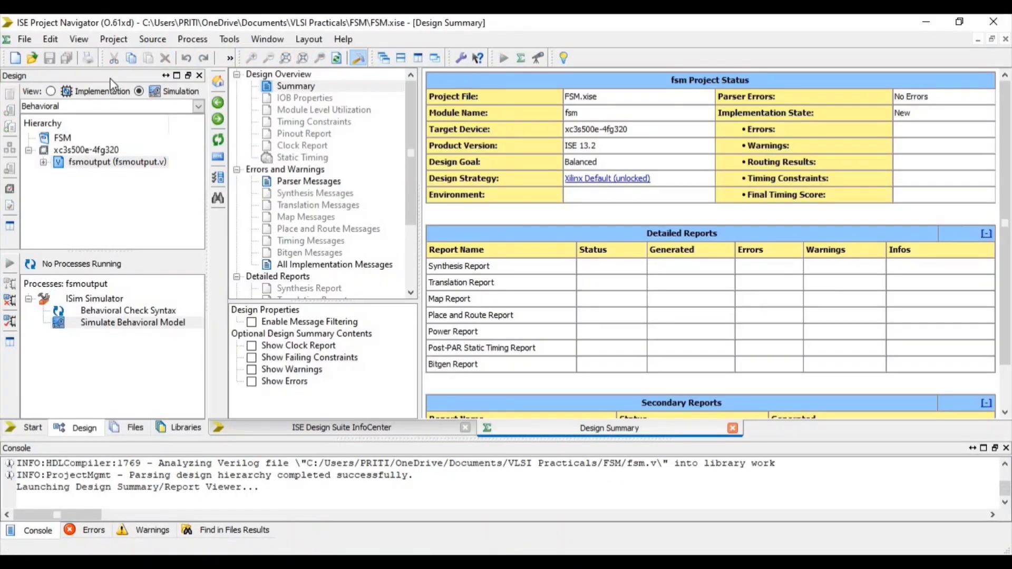
- Start a new project via File > New Project and name it BCDTOSS with HDL top-level source
{"action": "left_click", "coordinate": [24, 39]}
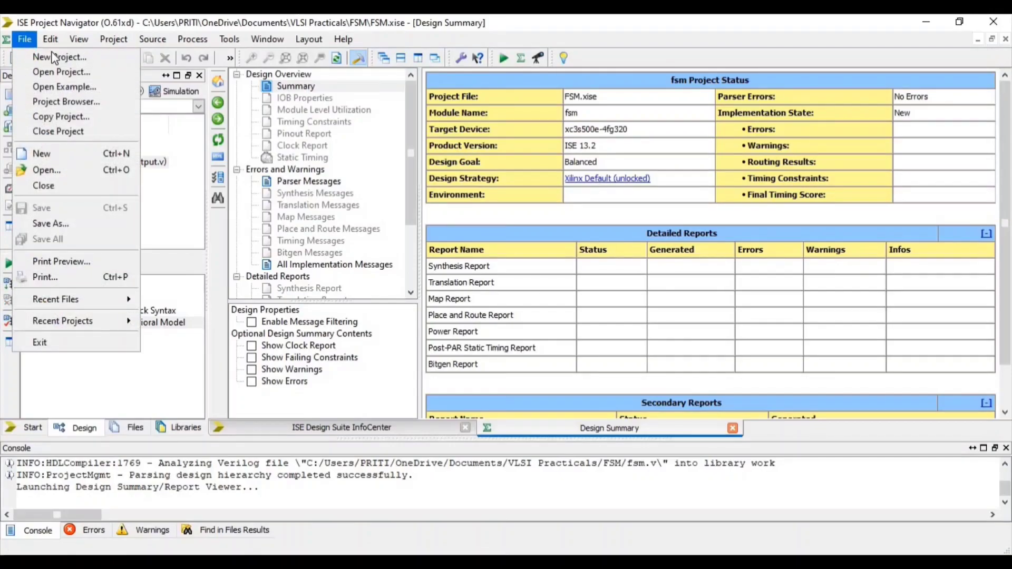
{"action": "left_click", "coordinate": [59, 57]}
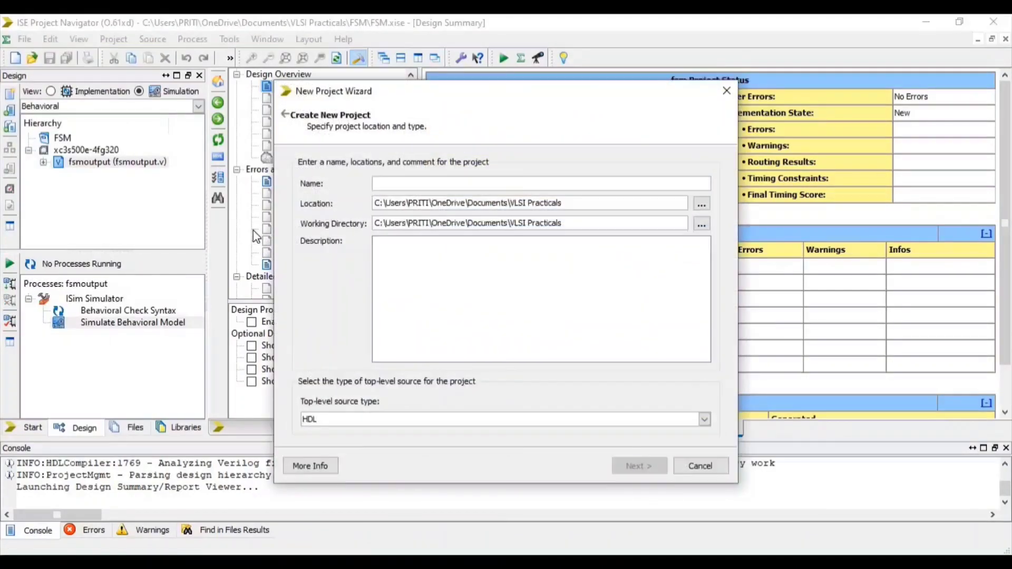
{"action": "mouse_move", "coordinate": [291, 231]}
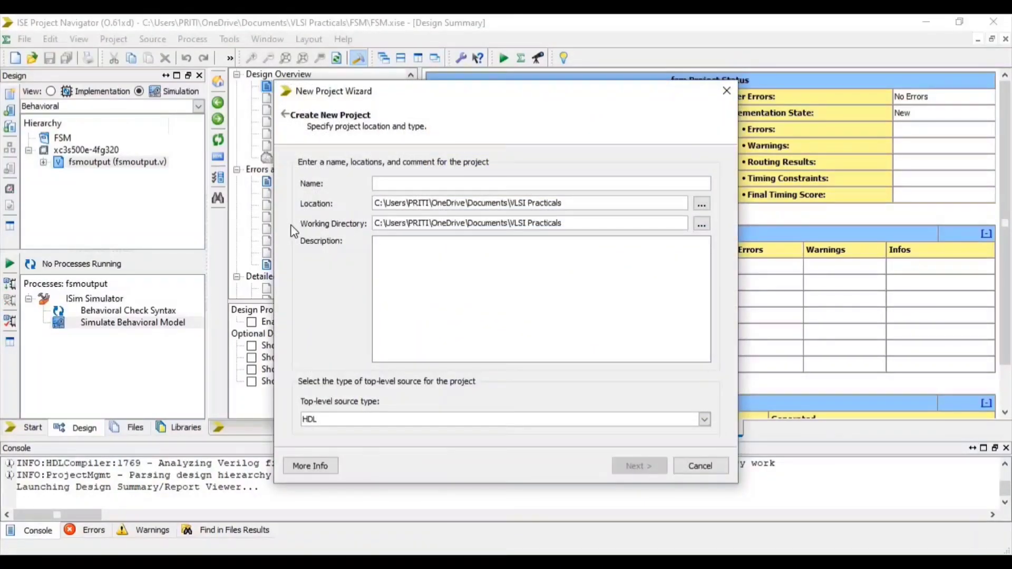
{"action": "type", "text": "B"}
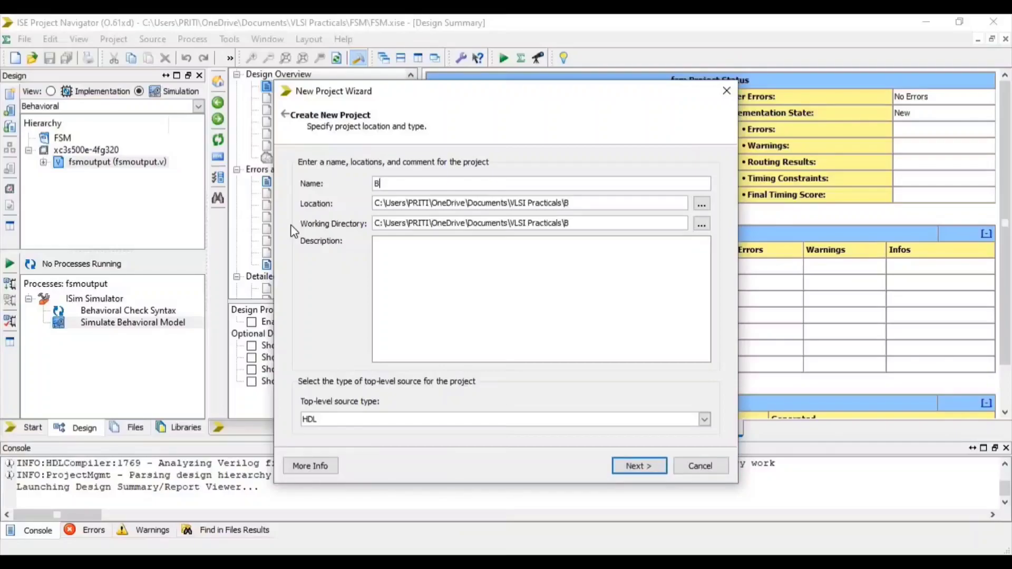
{"action": "type", "text": "CD"}
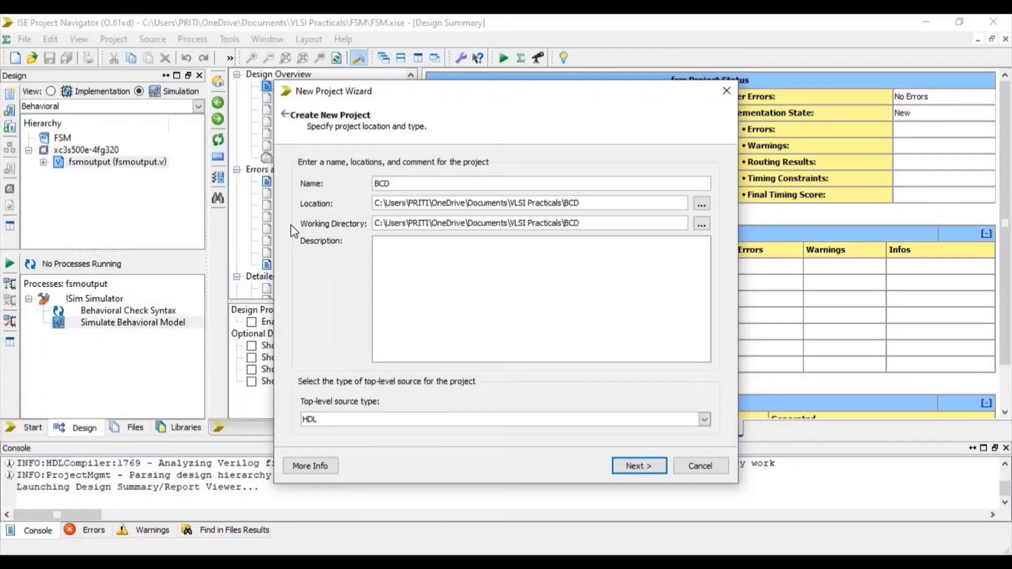
{"action": "type", "text": "TOS"}
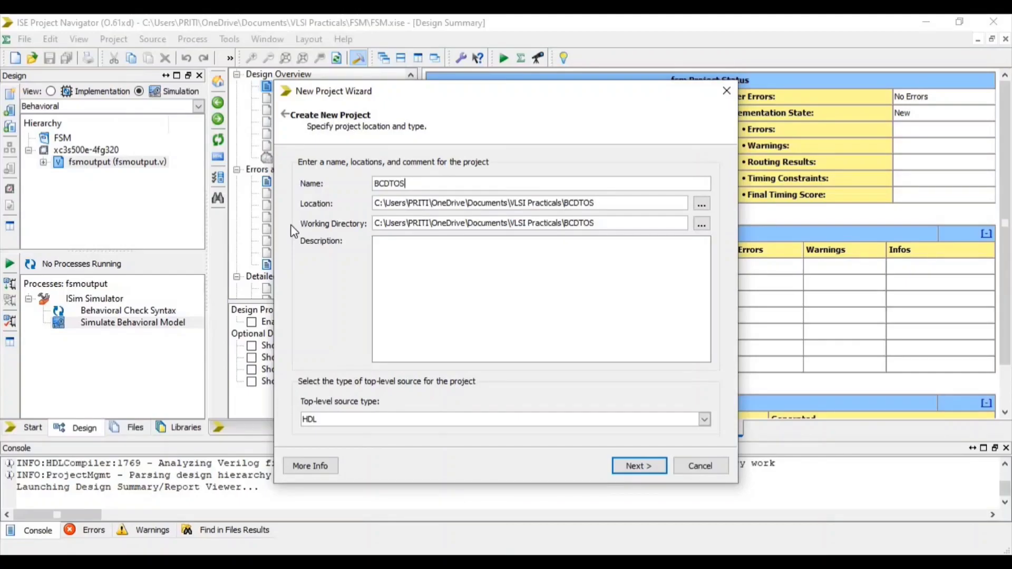
{"action": "type", "text": "S"}
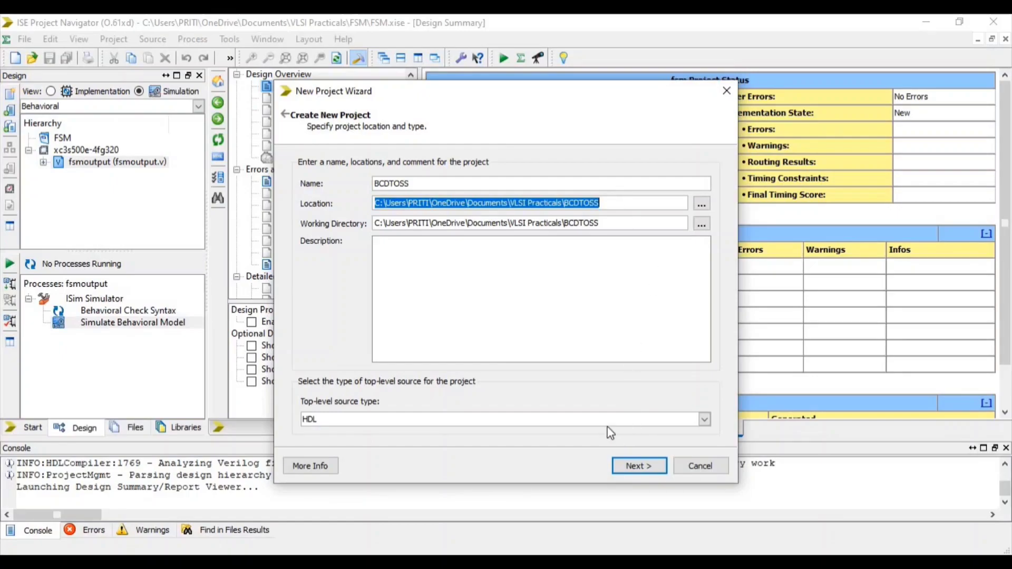
{"action": "mouse_move", "coordinate": [630, 488]}
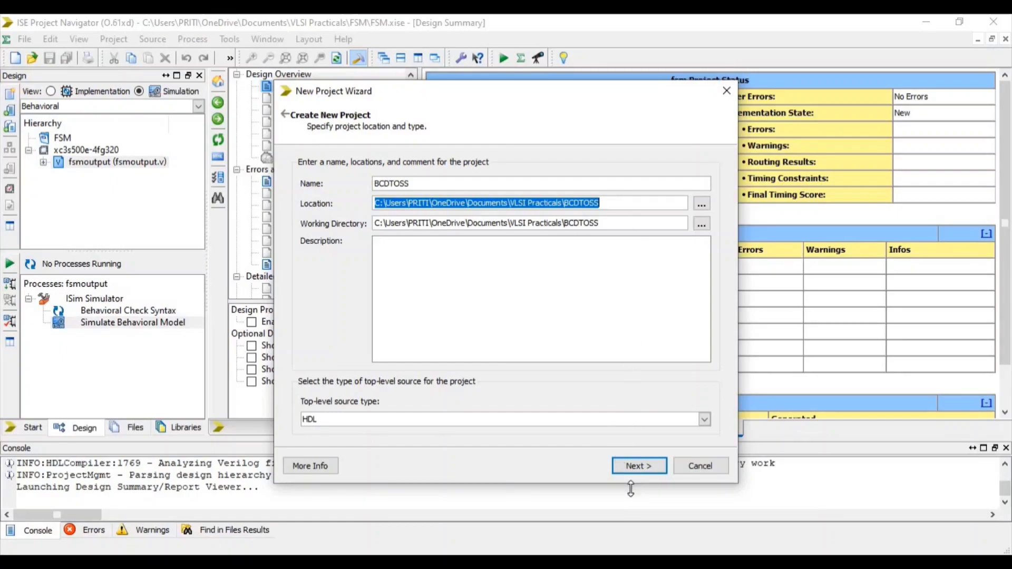
- Accept the Spartan3E XC3S500E device and ISim settings and finish creating BCDTOSS
{"action": "left_click", "coordinate": [639, 465]}
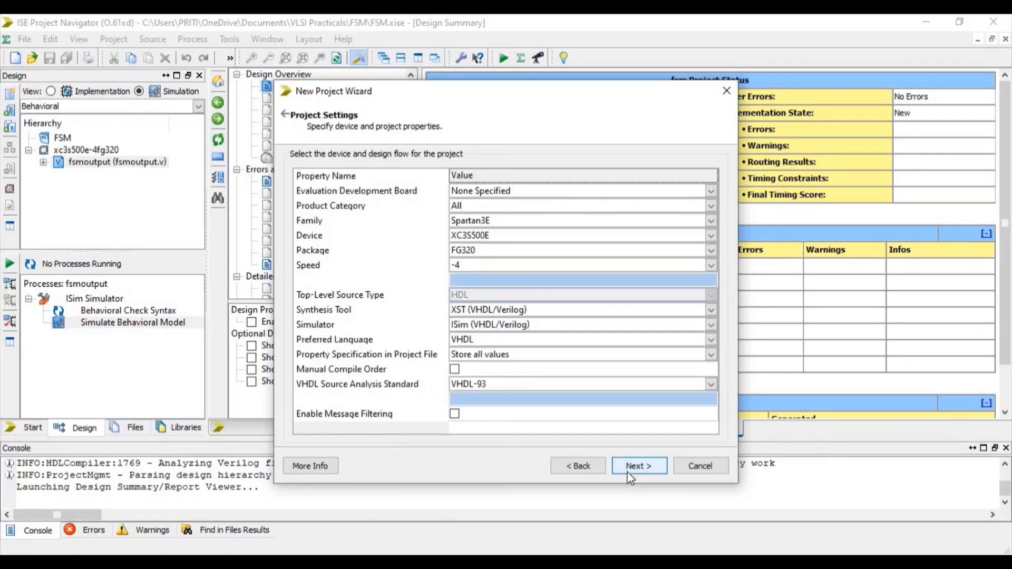
{"action": "left_click", "coordinate": [638, 465]}
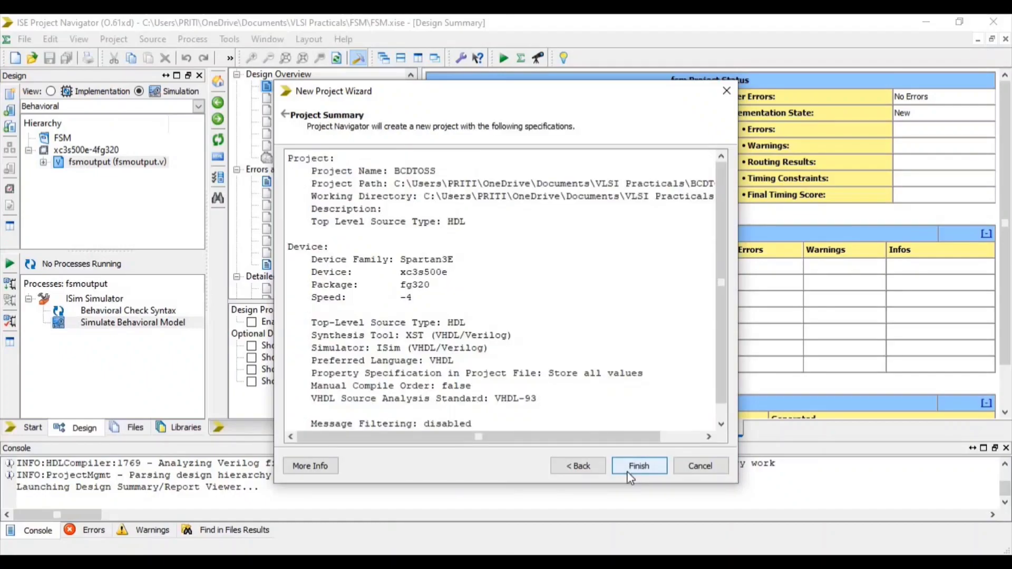
{"action": "left_click", "coordinate": [639, 466]}
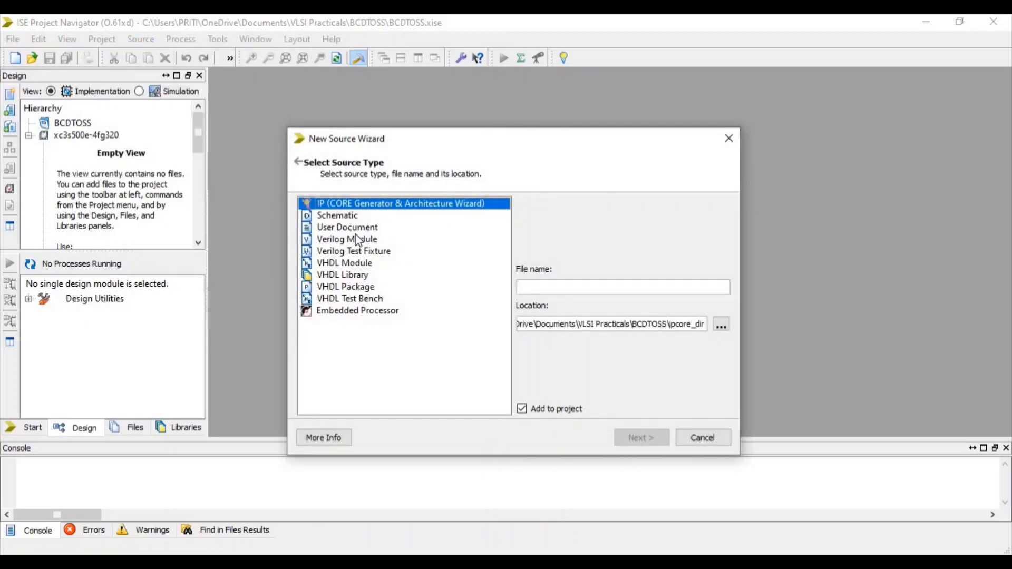
- Choose Verilog Module as the new source type with file name bcd2ss.v
{"action": "left_click", "coordinate": [346, 239]}
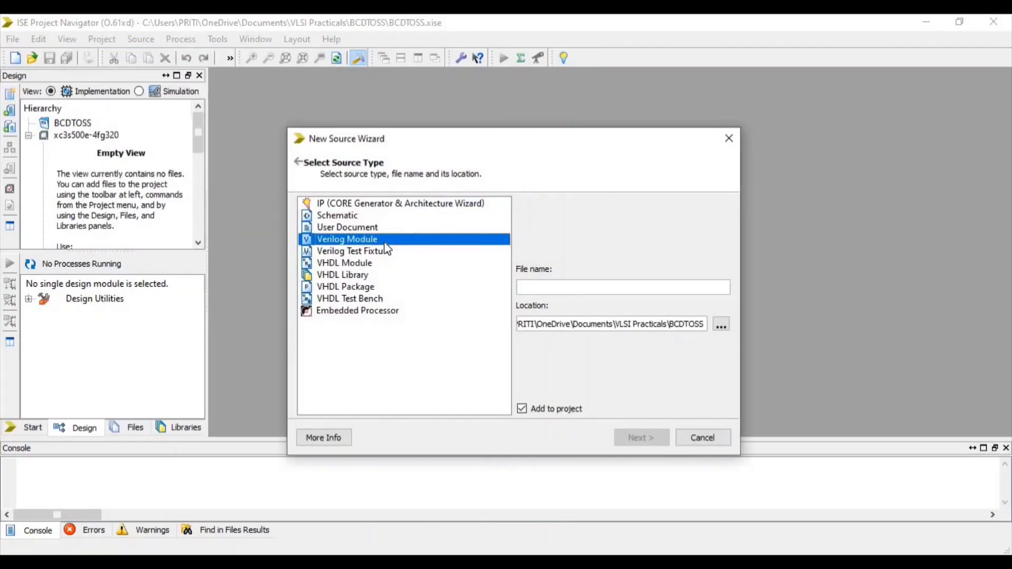
{"action": "mouse_move", "coordinate": [465, 317]}
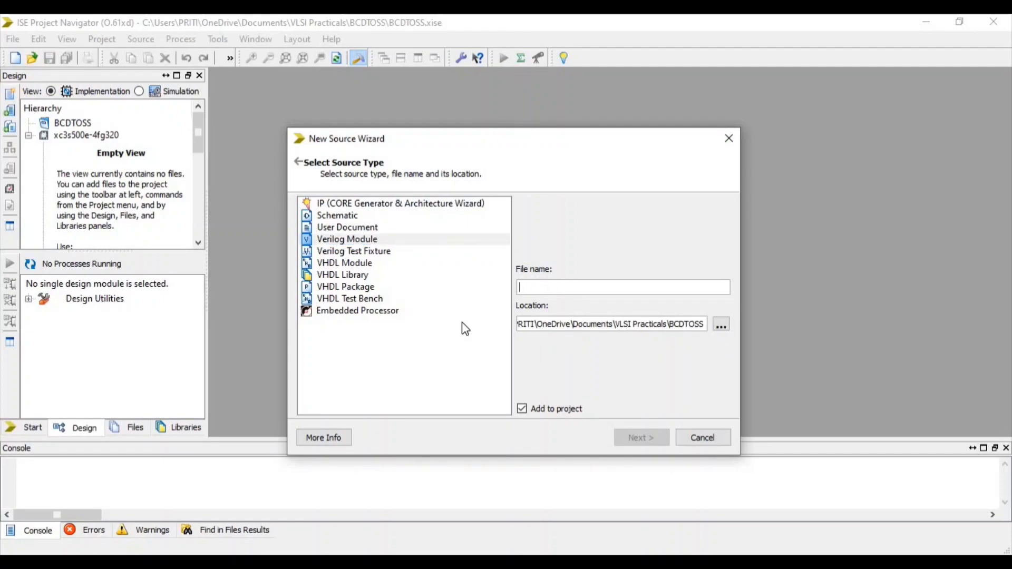
{"action": "type", "text": "bcd2ss.v"}
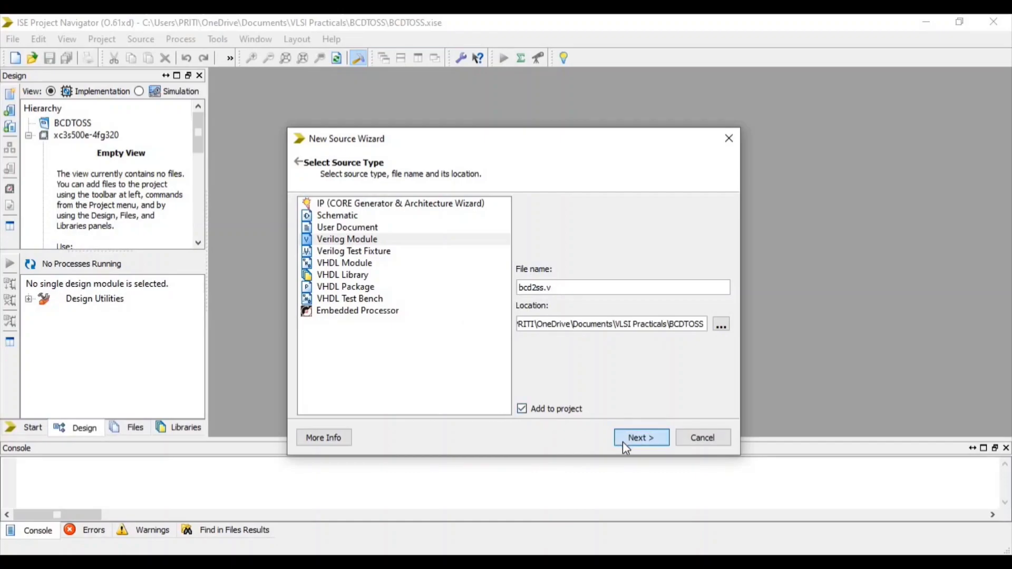
{"action": "left_click", "coordinate": [640, 437]}
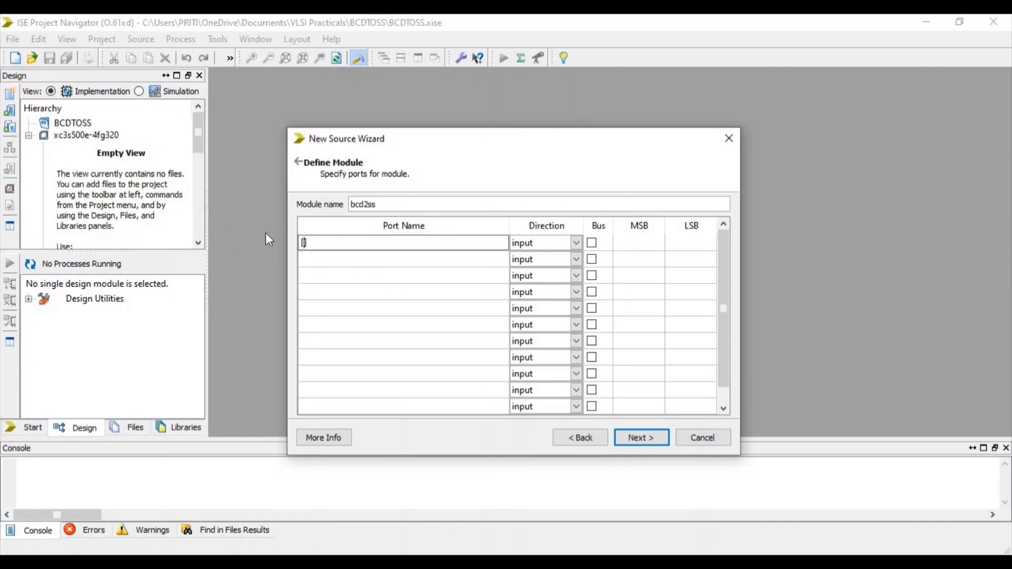
- Define ports [3:0] bcd as input and [7:0] seg as output and generate the bcd2ss skeleton
{"action": "type", "text": "[3:0]"}
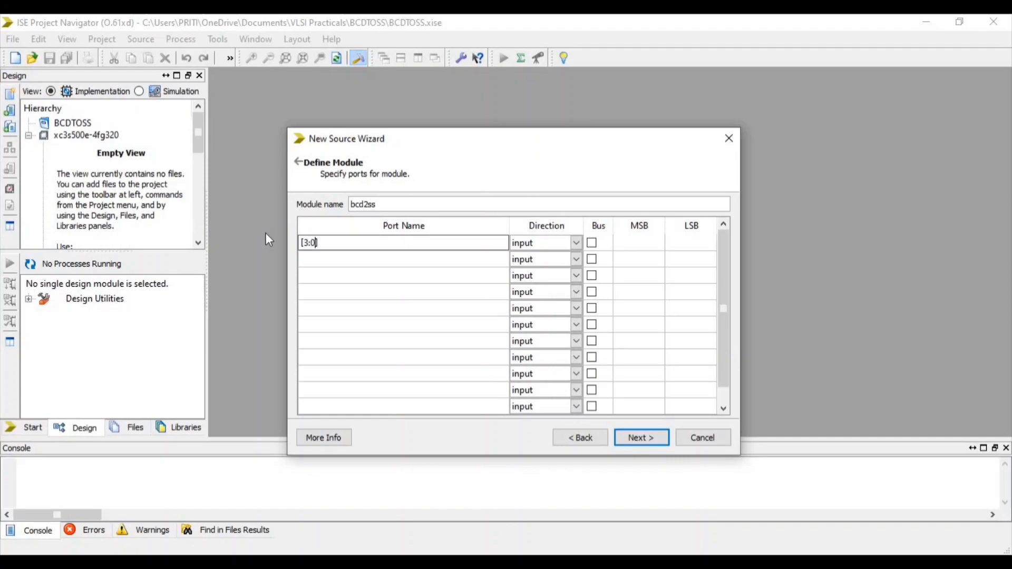
{"action": "type", "text": "bcd"}
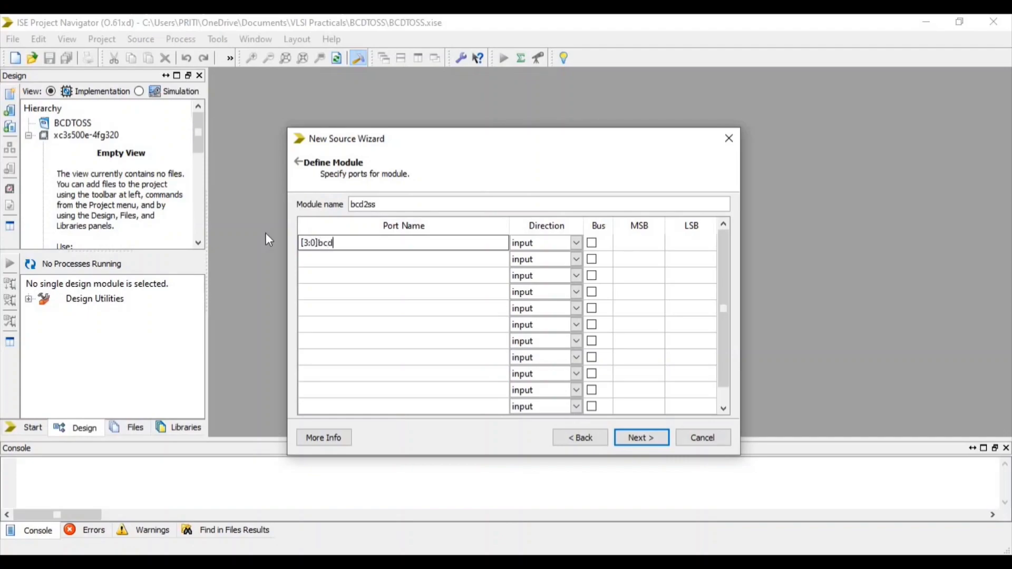
{"action": "left_click", "coordinate": [403, 259]}
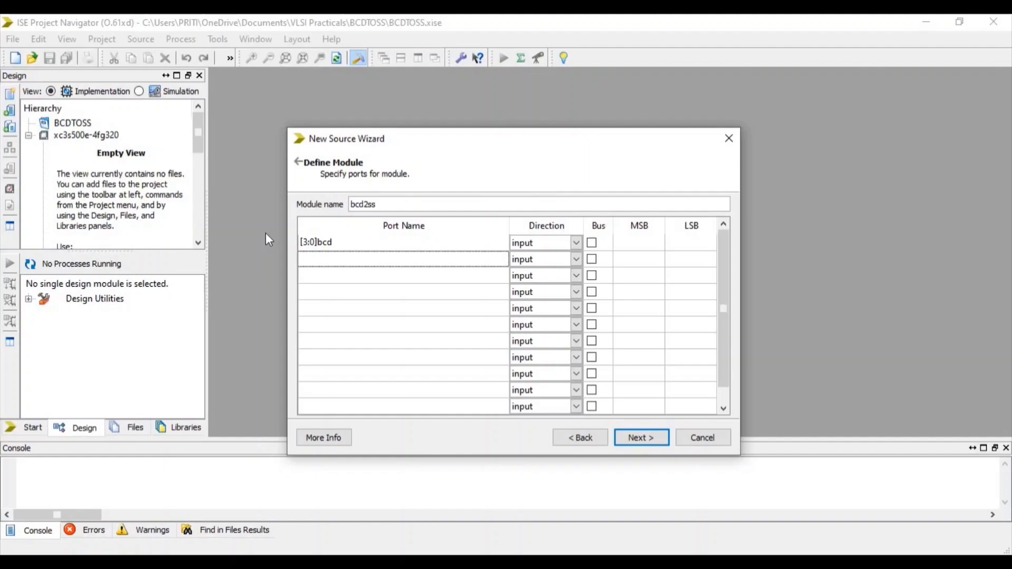
{"action": "type", "text": "[7:0"}
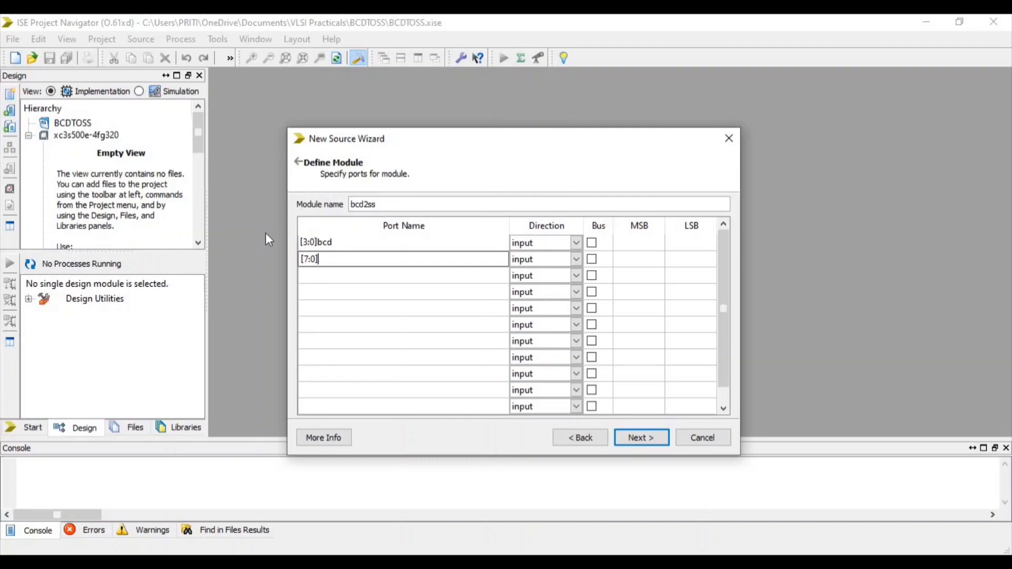
{"action": "type", "text": "seg"}
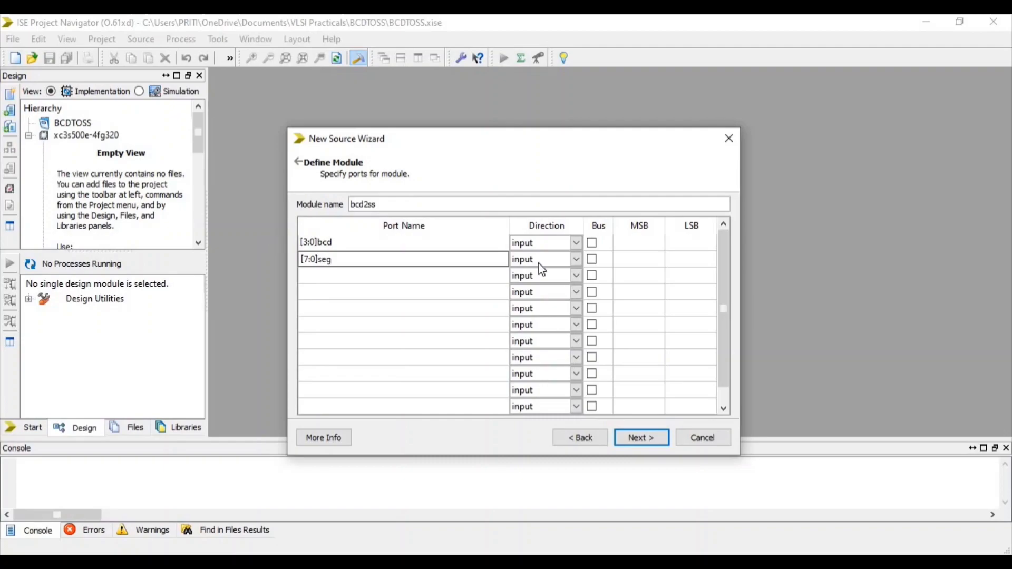
{"action": "left_click", "coordinate": [545, 259]}
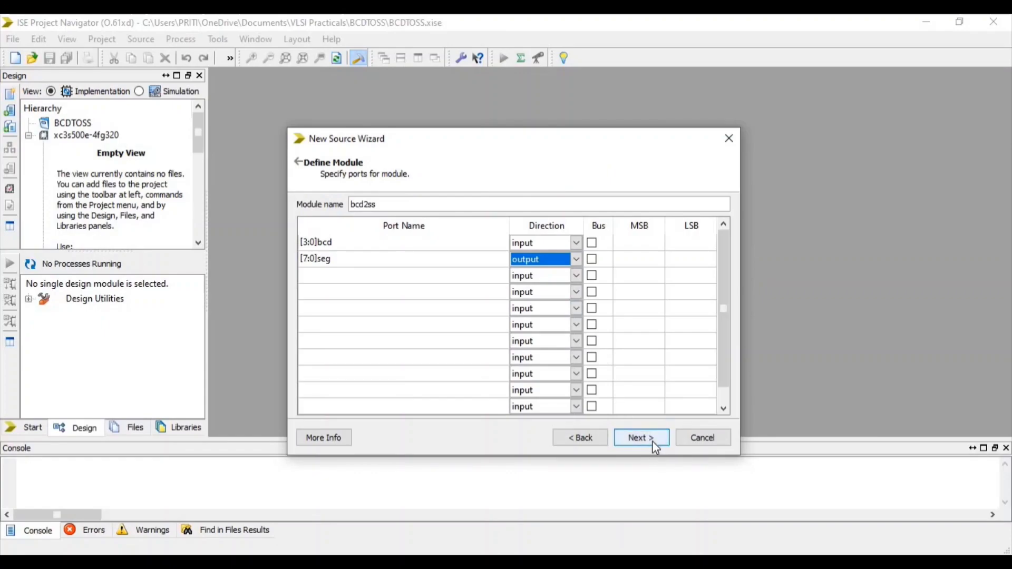
{"action": "left_click", "coordinate": [640, 438]}
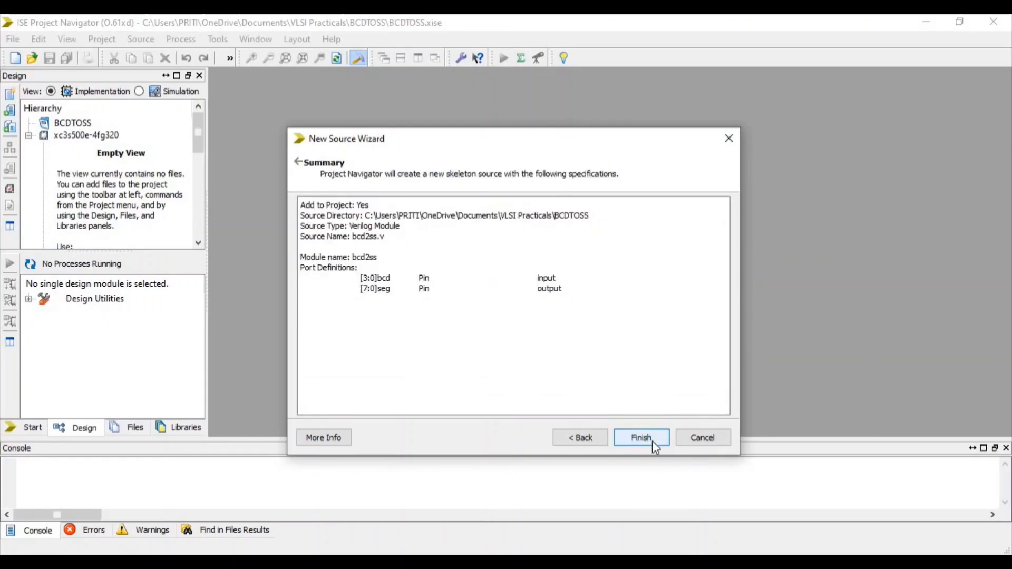
{"action": "left_click", "coordinate": [640, 438]}
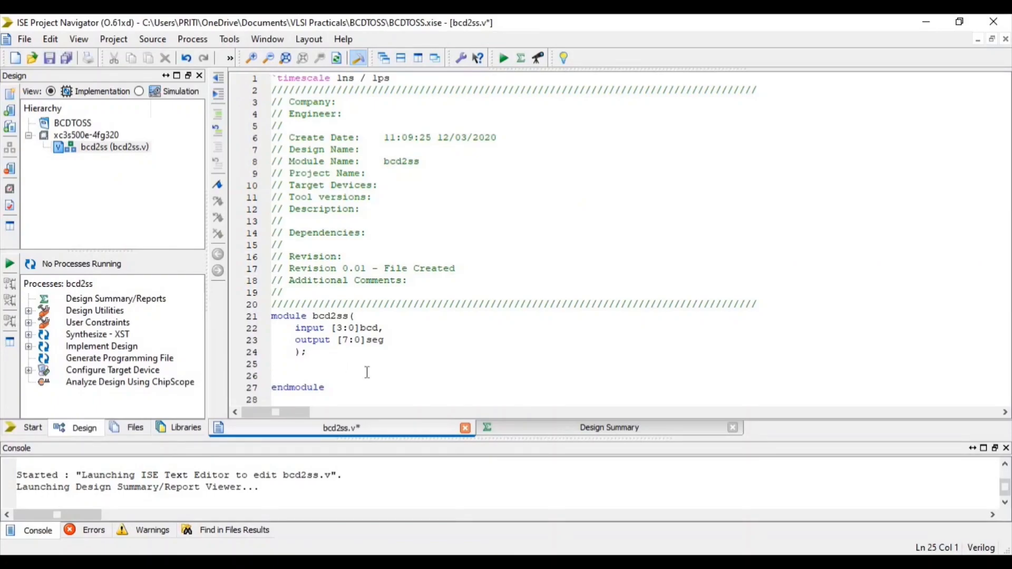
- Declare reg [7:0] seg and the always@(bcd) case mapping digits 0–9 to segment patterns, then save
{"action": "type", "text": "reg ["}
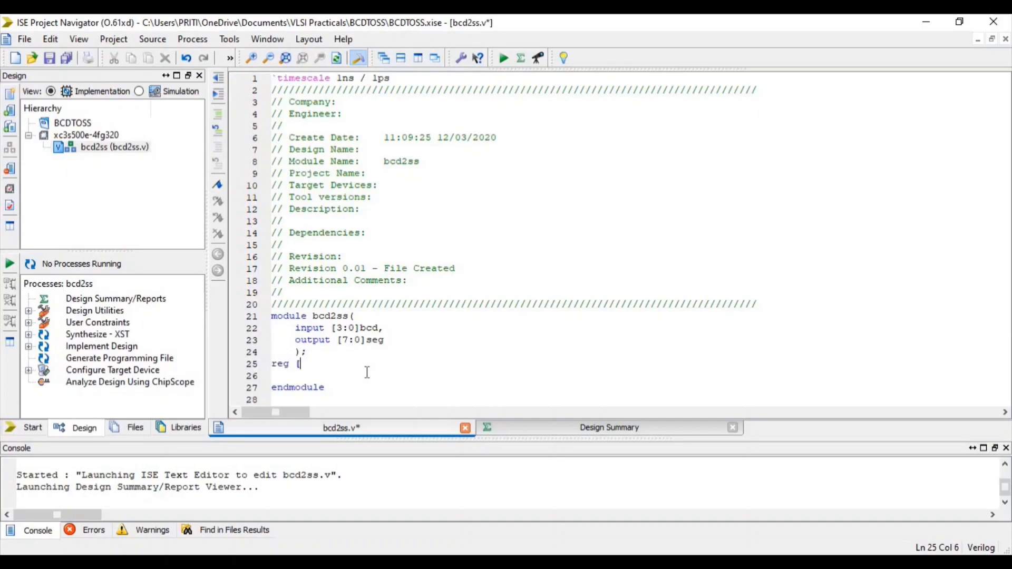
{"action": "type", "text": "7:0]s"}
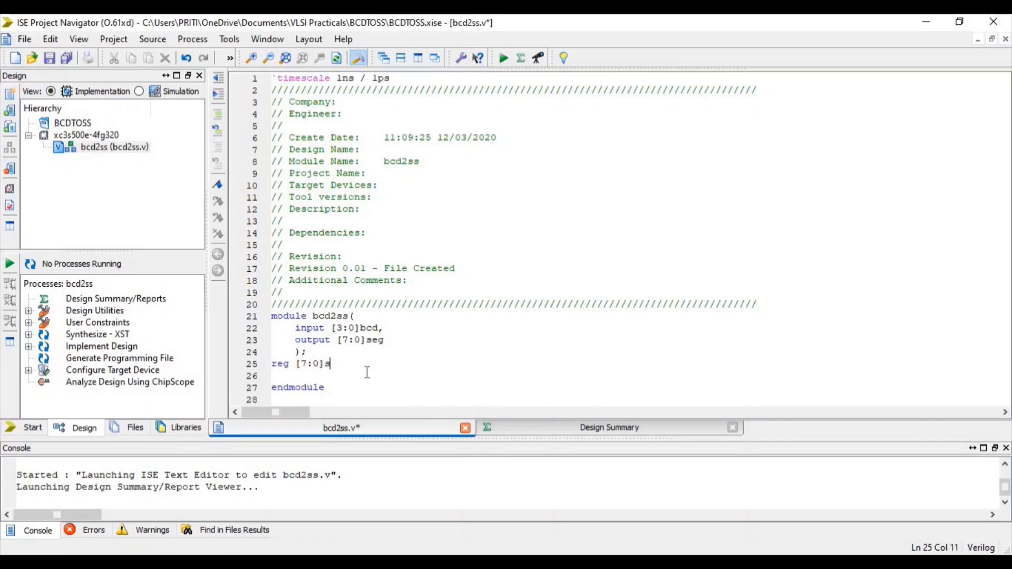
{"action": "type", "text": "eg;"}
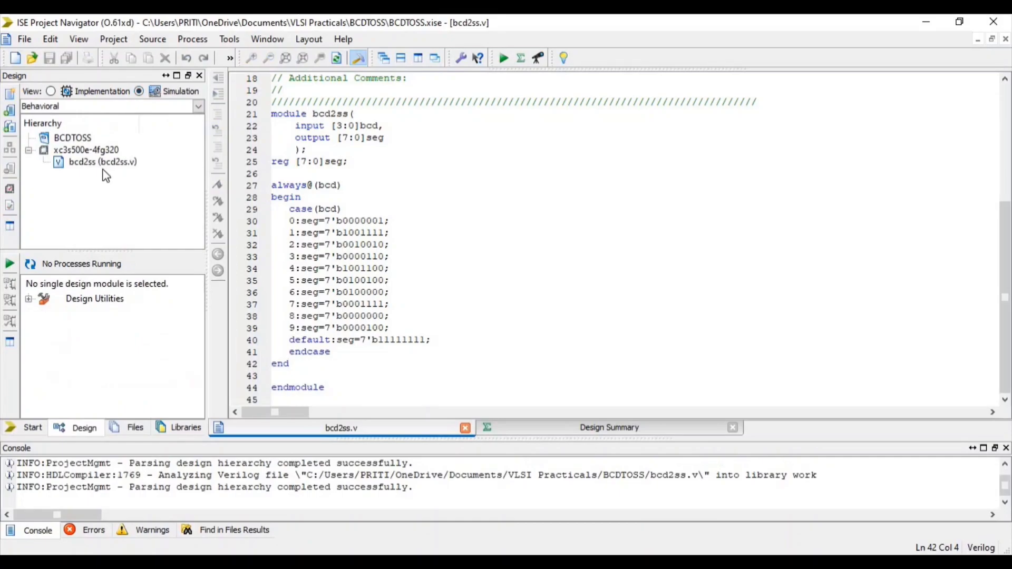
- Run Behavioral Check Syntax on bcd2ss under ISim Simulator until it completes successfully
{"action": "left_click", "coordinate": [103, 161]}
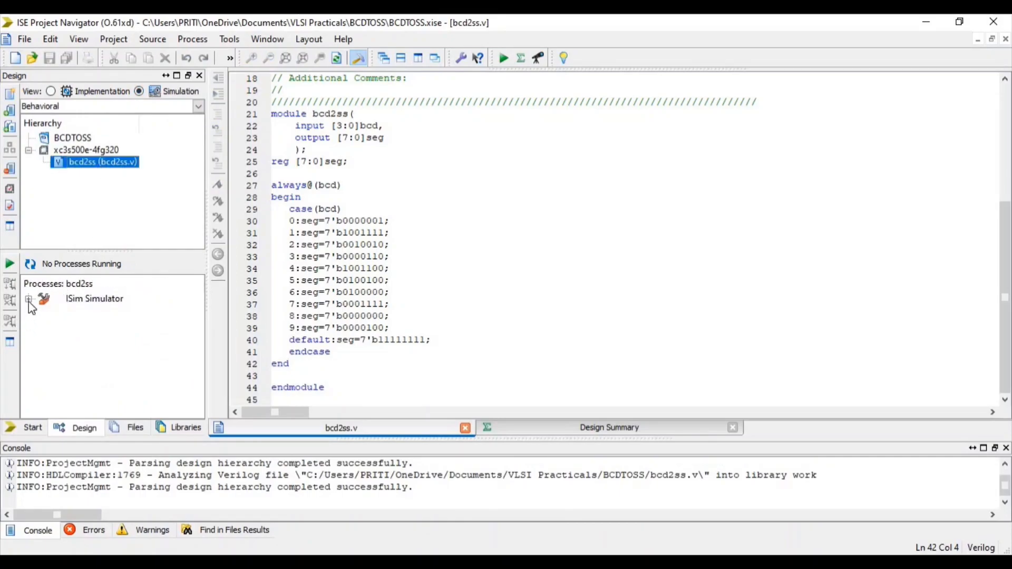
{"action": "left_click", "coordinate": [28, 300]}
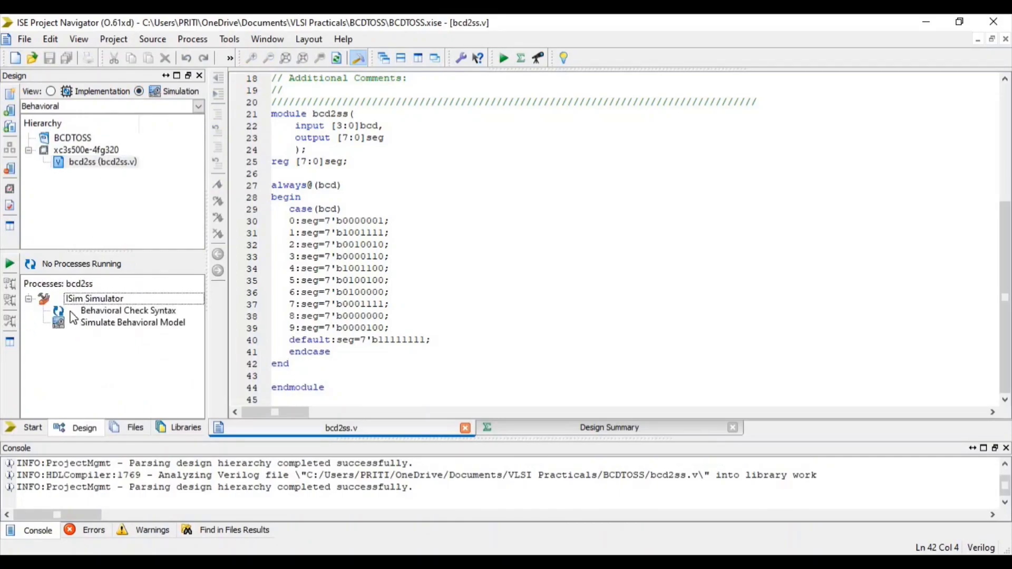
{"action": "double_click", "coordinate": [127, 310]}
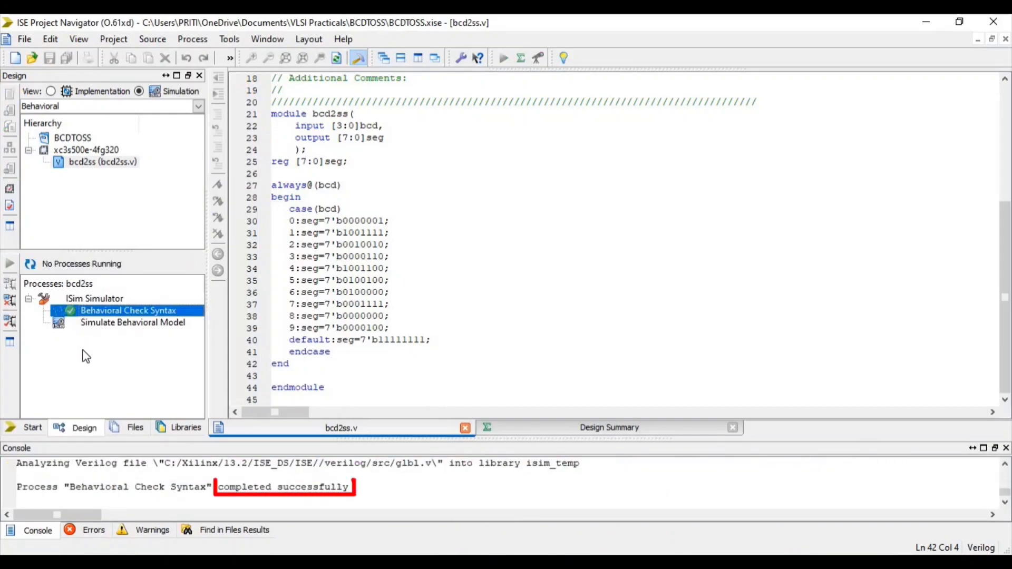
{"action": "left_click", "coordinate": [113, 39]}
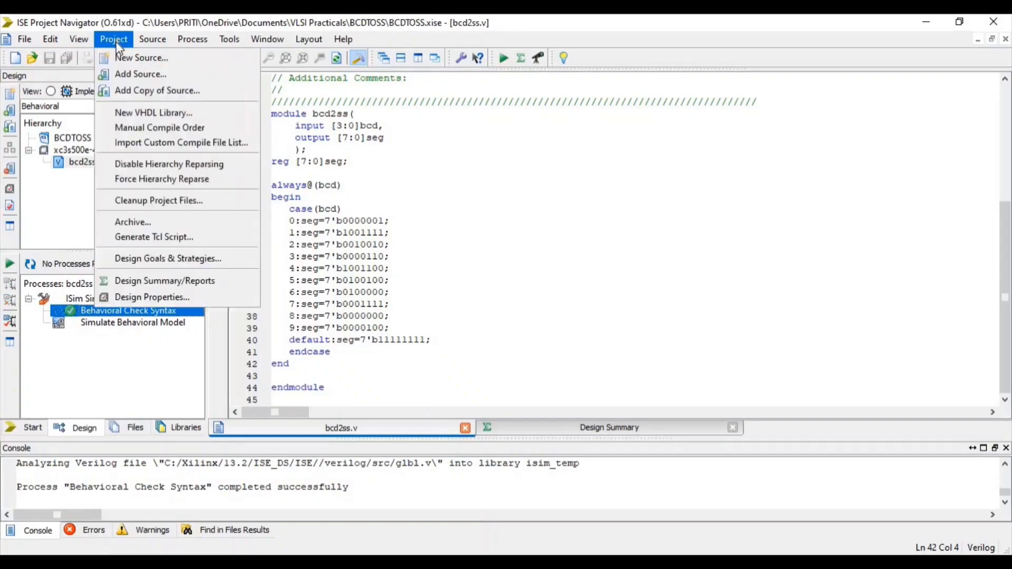
- Add a Verilog Test Fixture named bcd2ssoutput.v associated with the bcd2ss module
{"action": "left_click", "coordinate": [141, 57]}
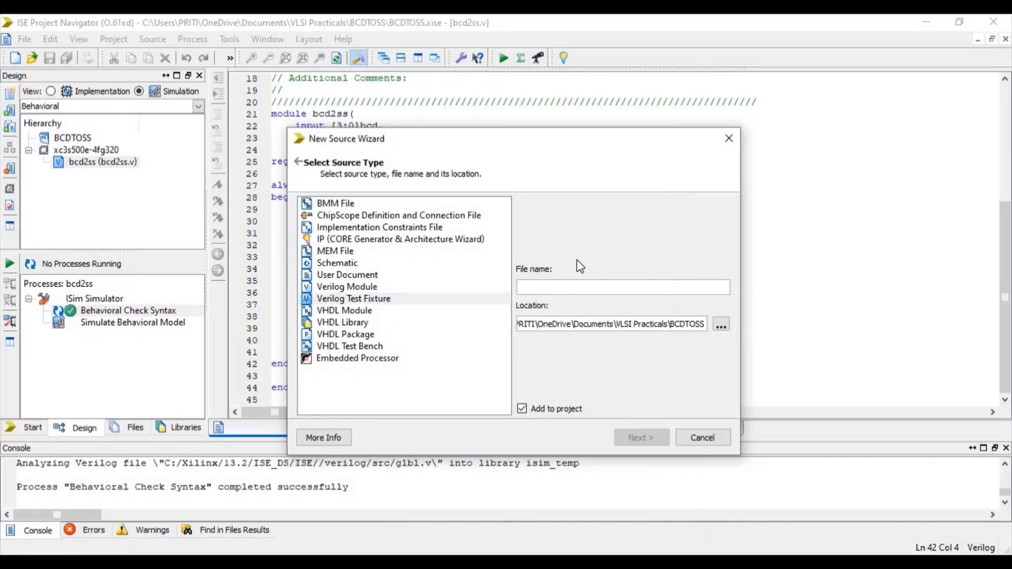
{"action": "type", "text": "bcd2ss"}
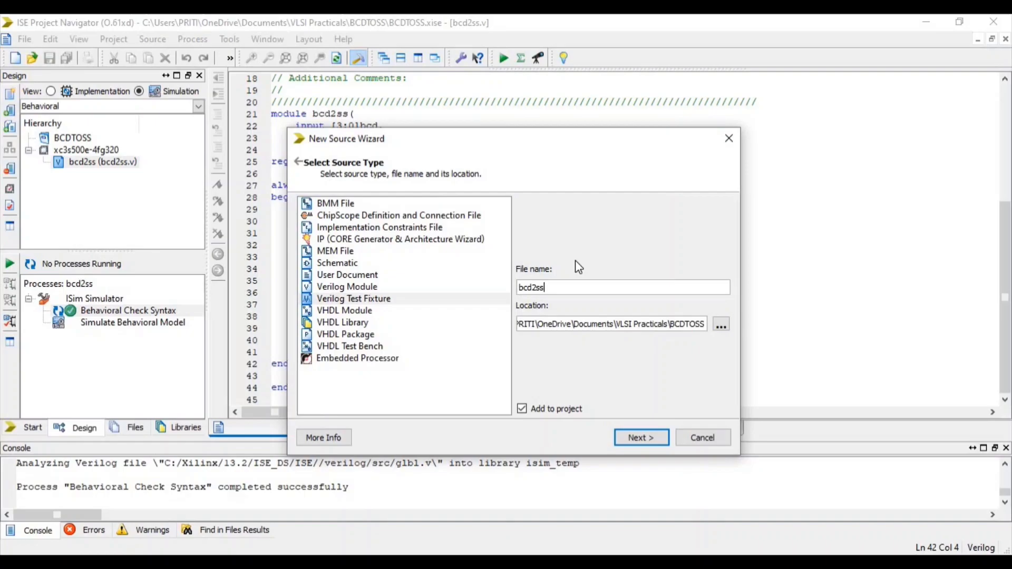
{"action": "type", "text": "output.v"}
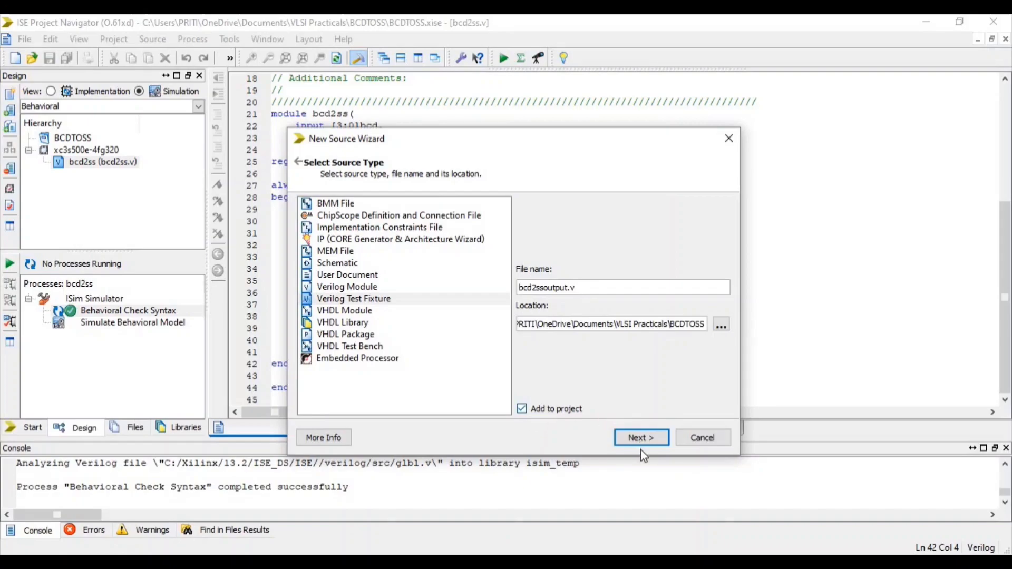
{"action": "left_click", "coordinate": [640, 438]}
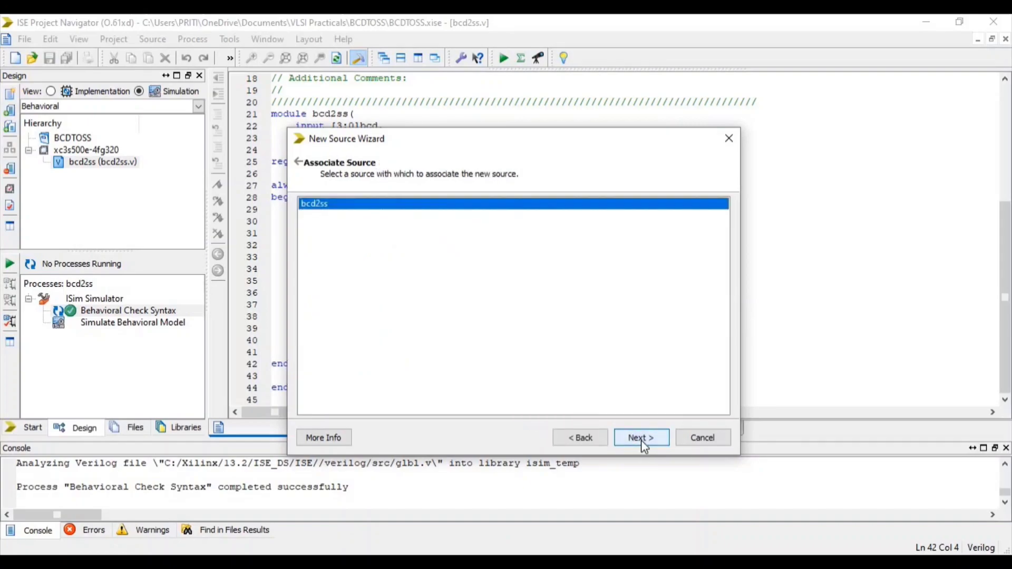
{"action": "left_click", "coordinate": [640, 437]}
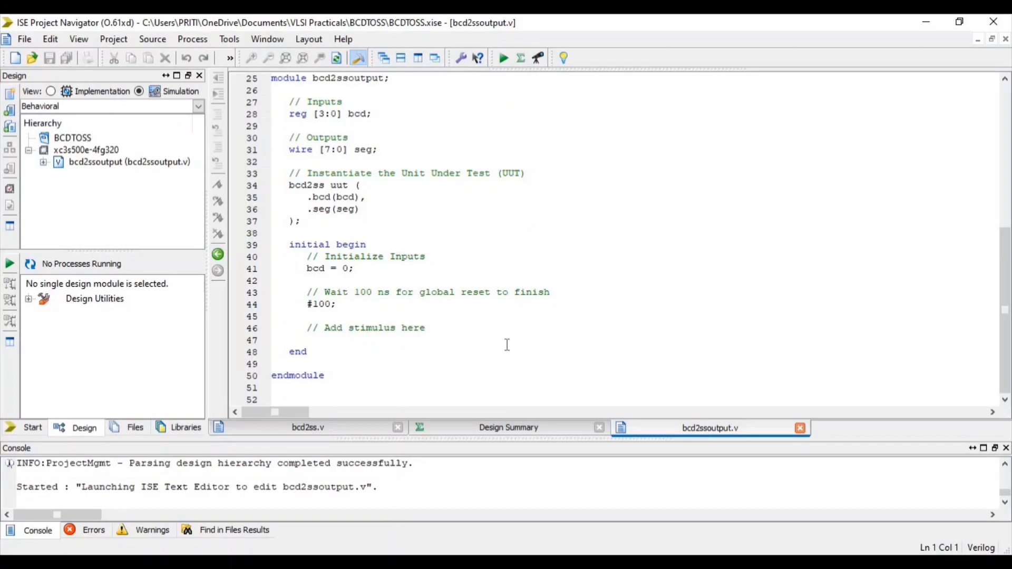
{"action": "mouse_move", "coordinate": [488, 336]}
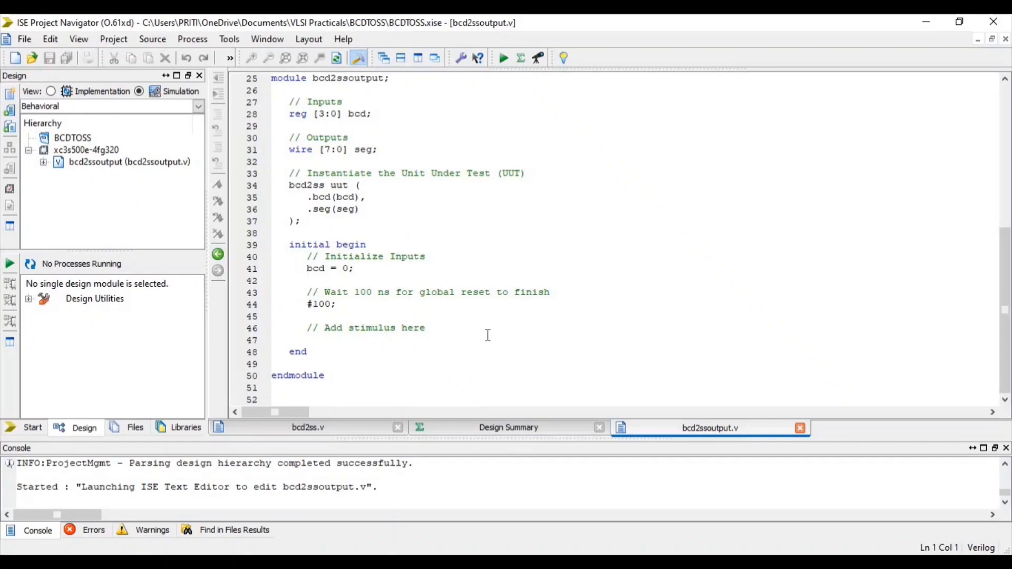
{"action": "mouse_move", "coordinate": [455, 330]}
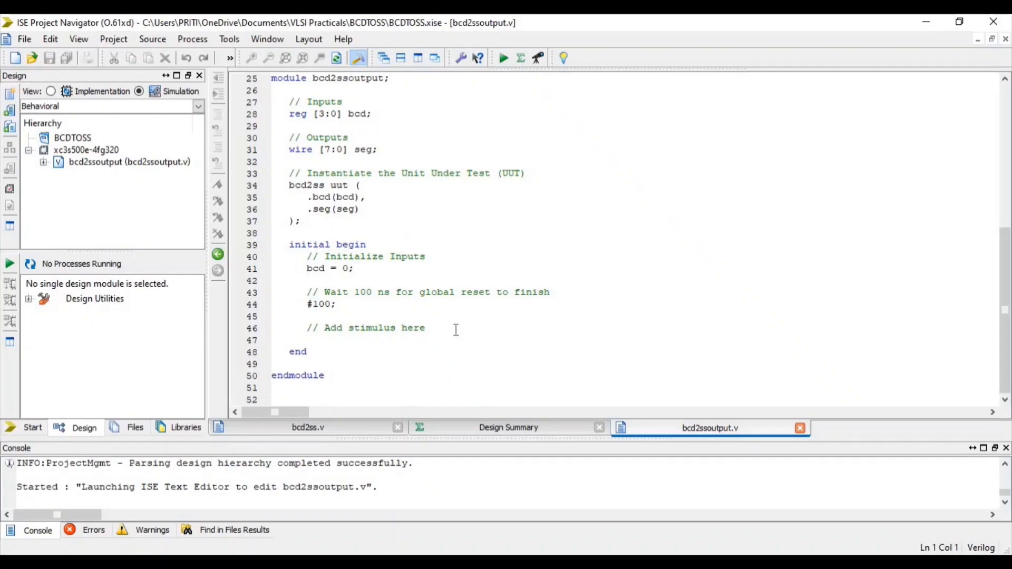
{"action": "mouse_move", "coordinate": [445, 327]}
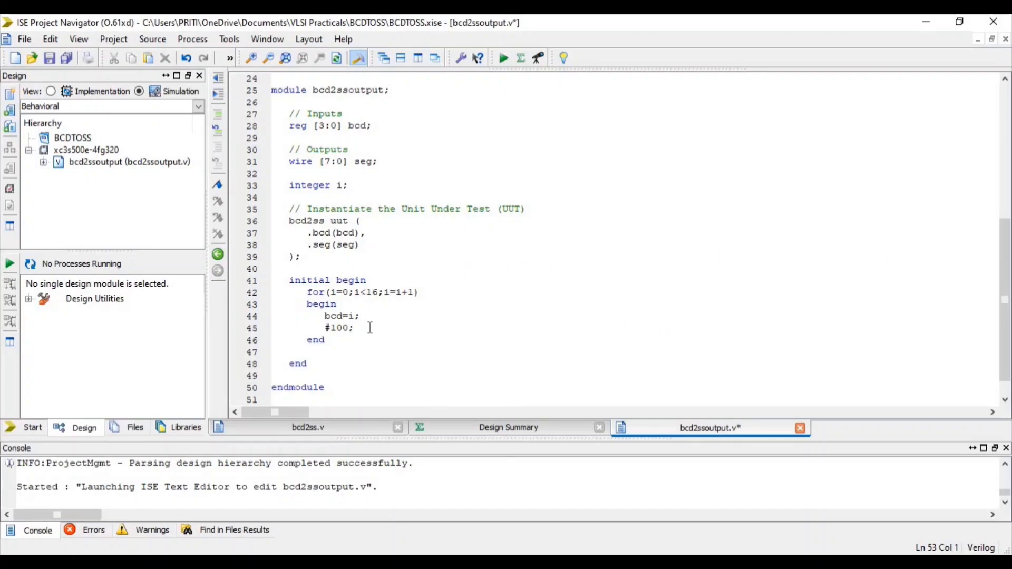
{"action": "mouse_move", "coordinate": [366, 332]}
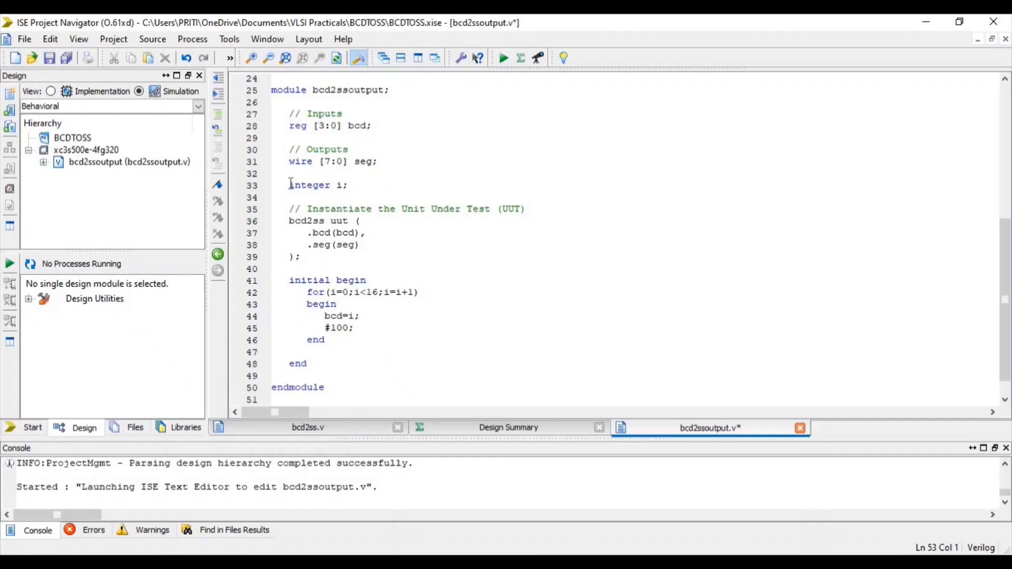
- Add integer i and a for loop setting bcd=i every #100 for i from 0 to 15, then save
{"action": "triple_click", "coordinate": [316, 186]}
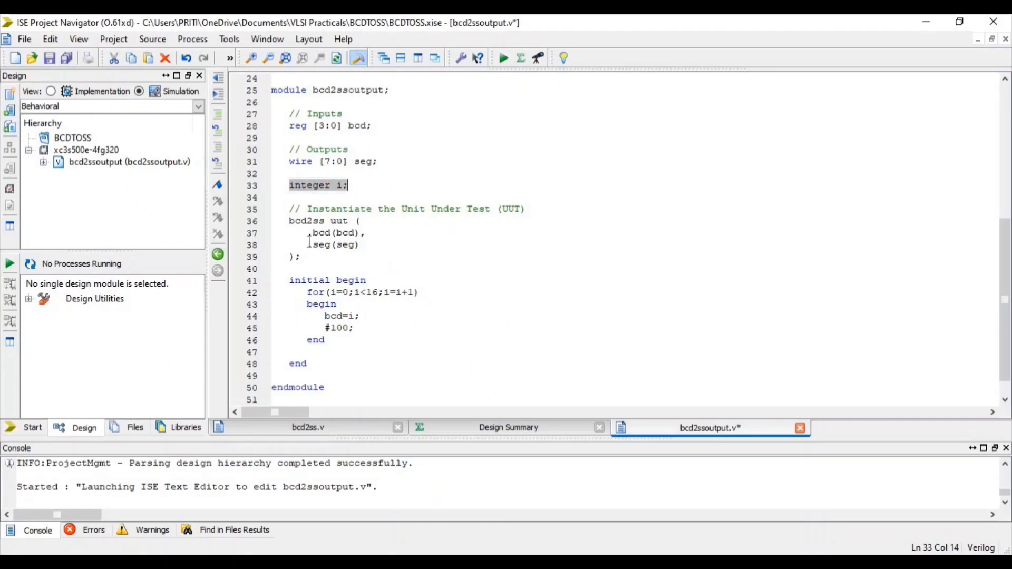
{"action": "left_click", "coordinate": [49, 58]}
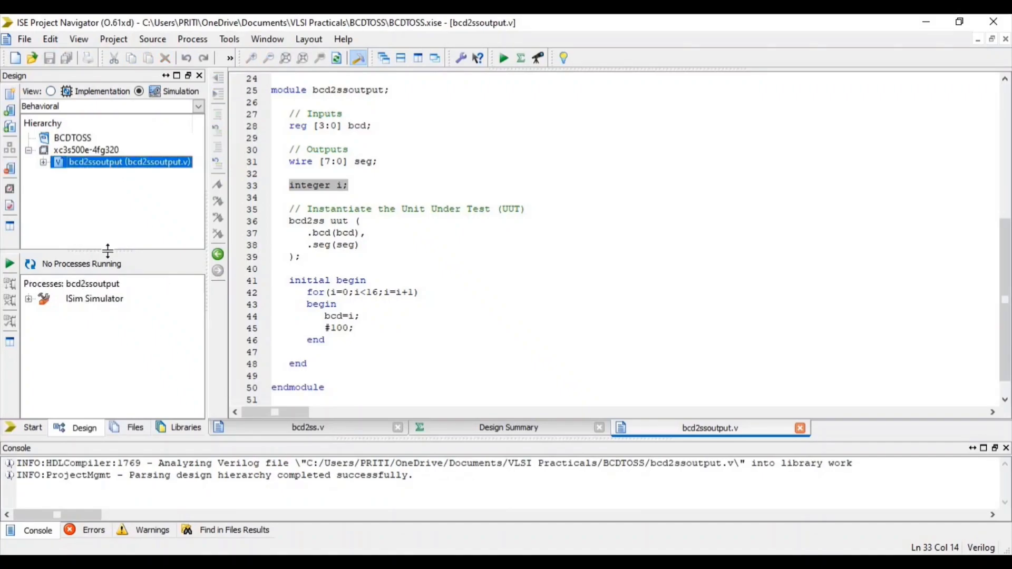
- Run Behavioral Check Syntax on the bcd2ssoutput fixture until it completes successfully
{"action": "left_click", "coordinate": [28, 299]}
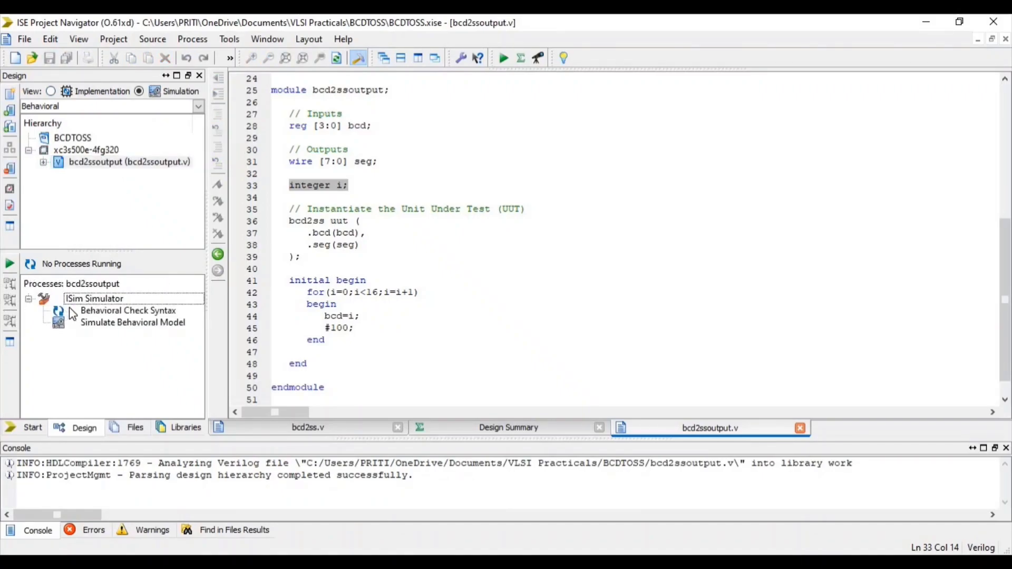
{"action": "double_click", "coordinate": [127, 310]}
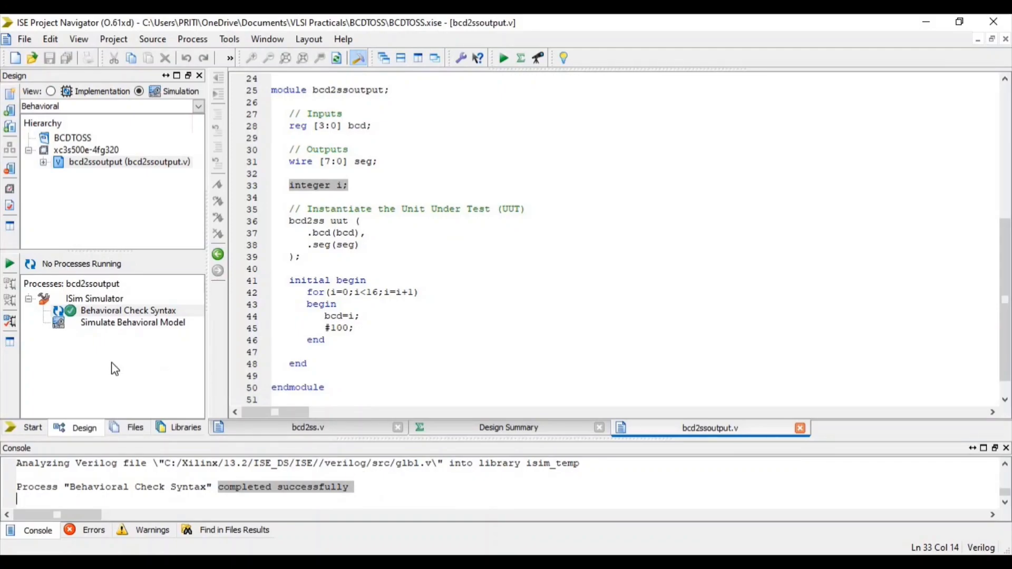
{"action": "mouse_move", "coordinate": [76, 327]}
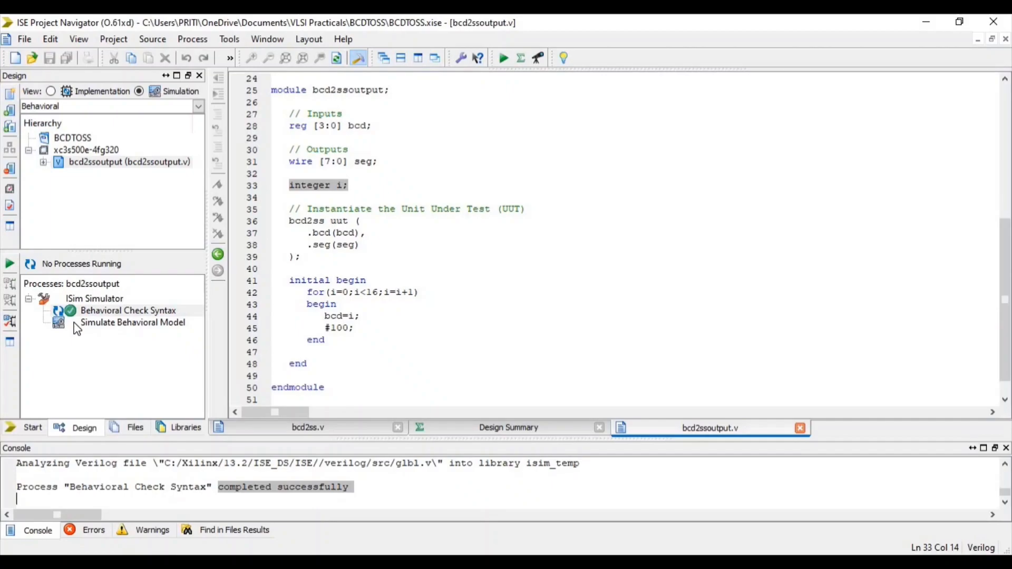
- Launch Simulate Behavioral Model for bcd2ssoutput so ISim shows the seg, bcd and i waveforms
{"action": "double_click", "coordinate": [133, 323]}
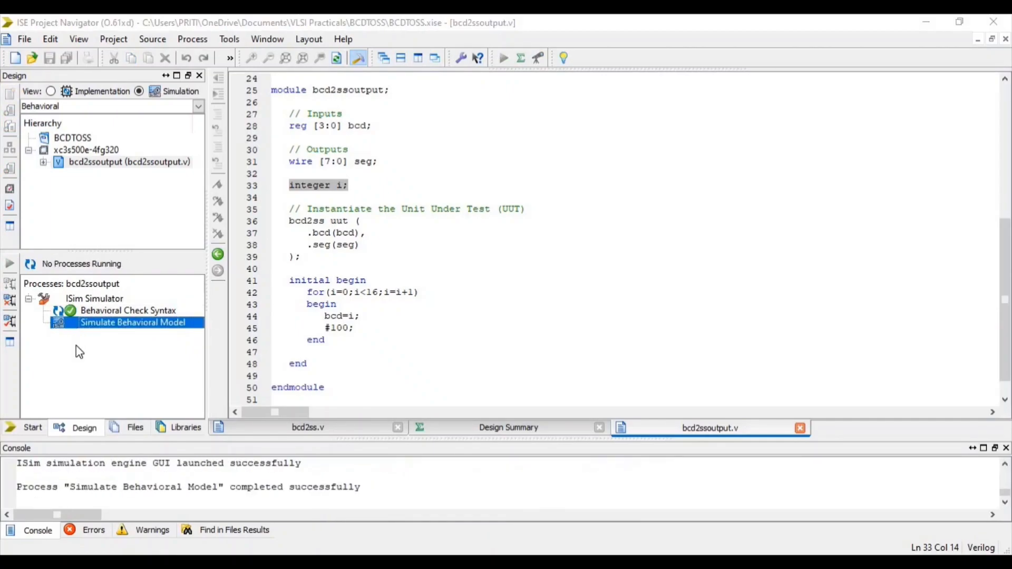
{"action": "double_click", "coordinate": [133, 323]}
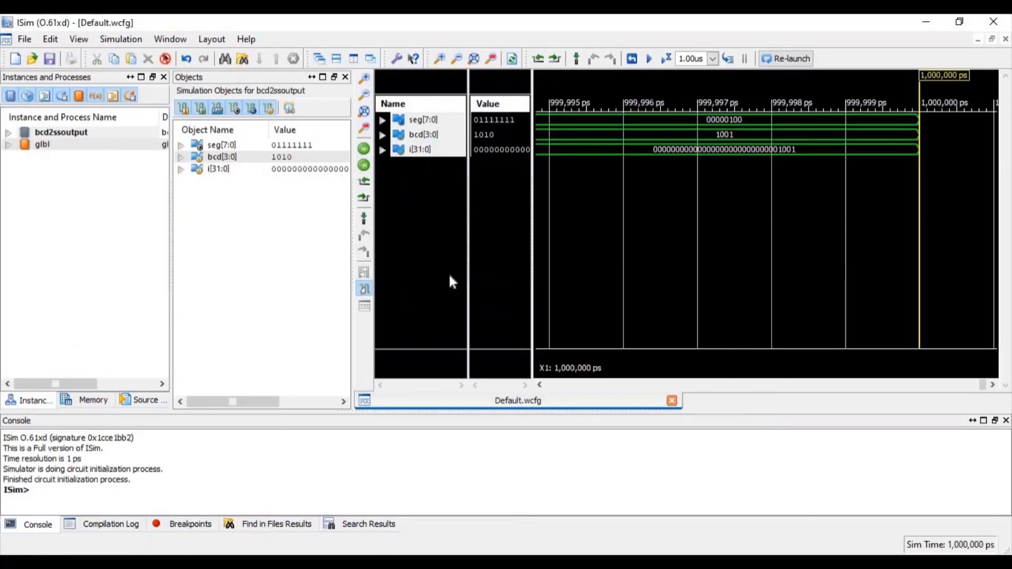